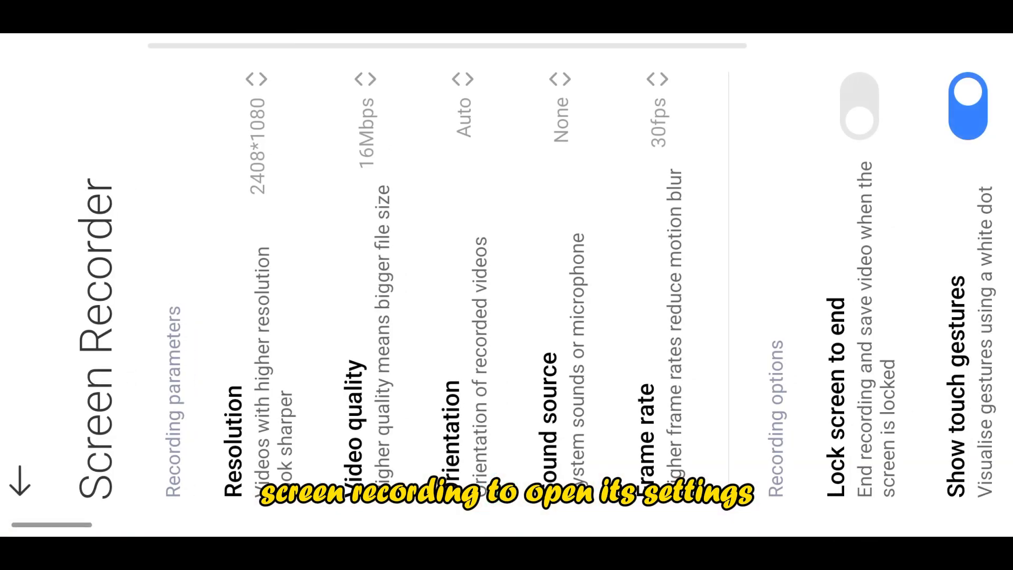
Launch Koloro from its Play Store page with the Free Fire gameplay clip loaded.
click(857, 107)
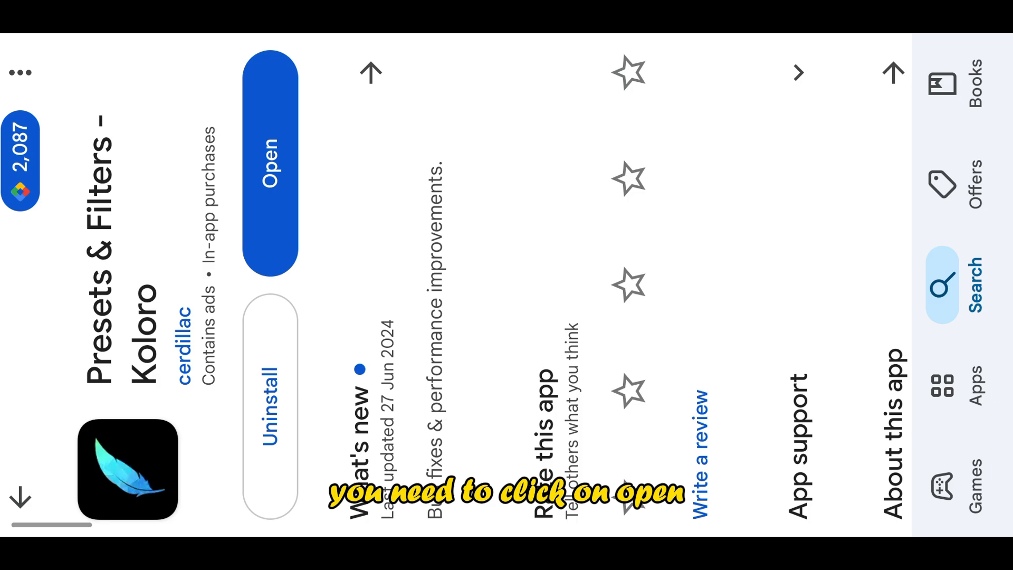
click(273, 164)
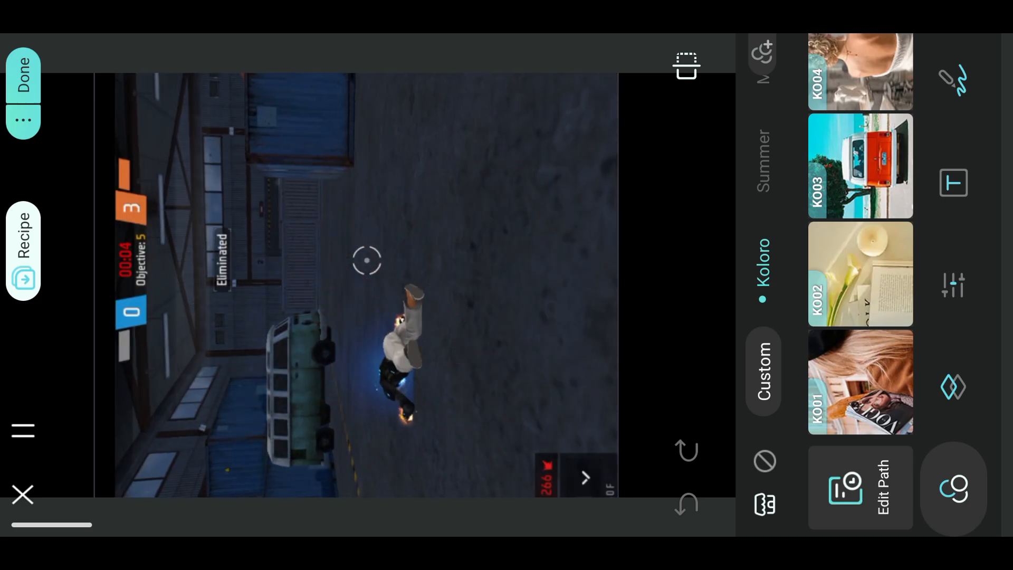
Raise the clip's Clearity to 100 in Details and return to the tools list.
click(954, 285)
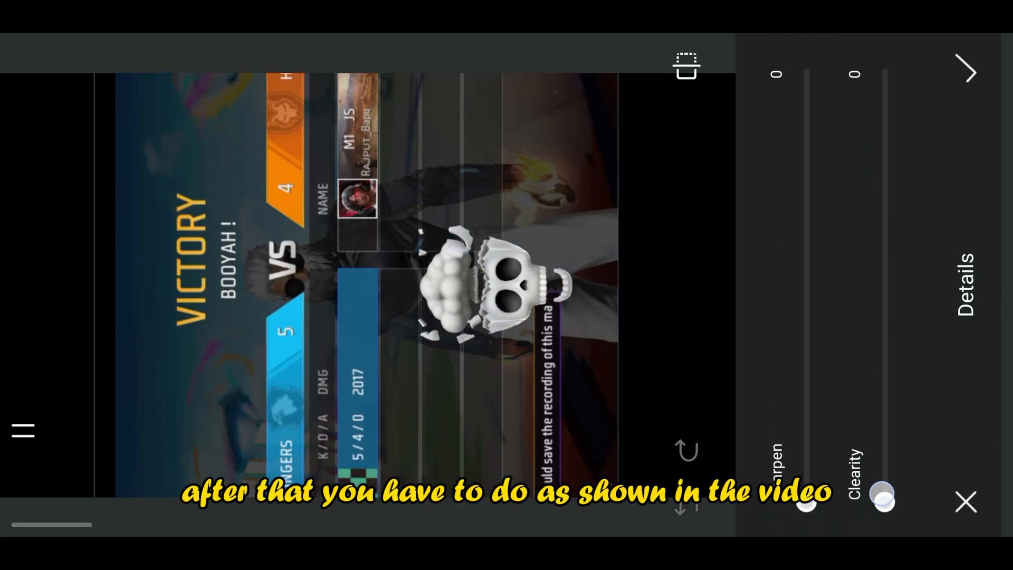
drag(884, 494, 884, 77)
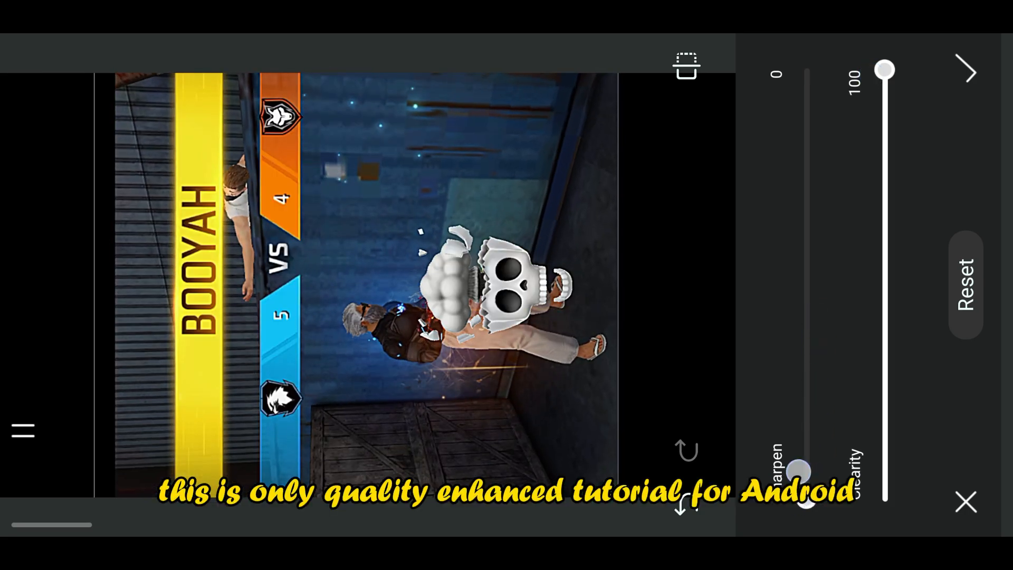
drag(805, 465, 805, 70)
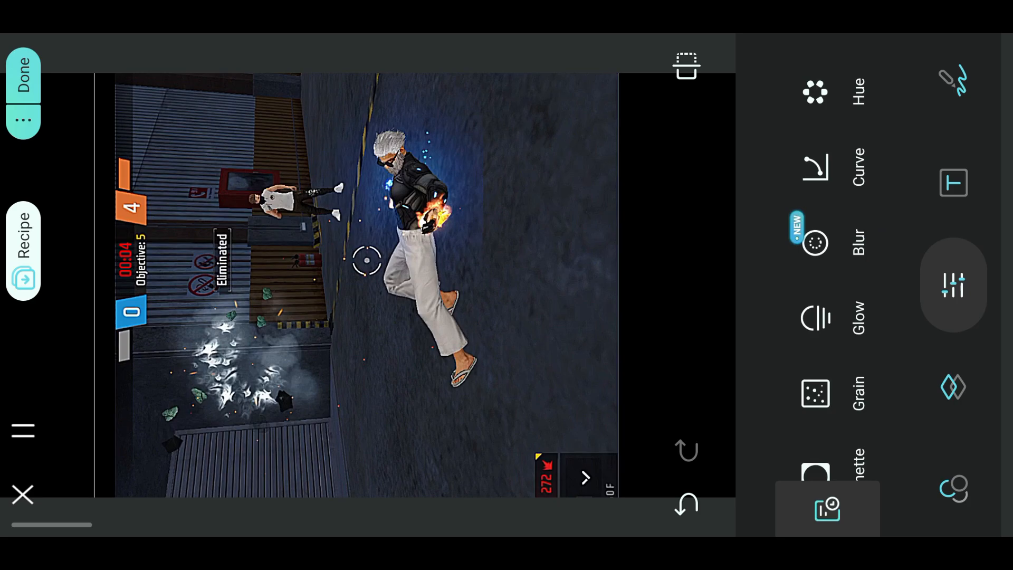
Add grain with Amount 8 and Highlights 31, then confirm.
click(814, 394)
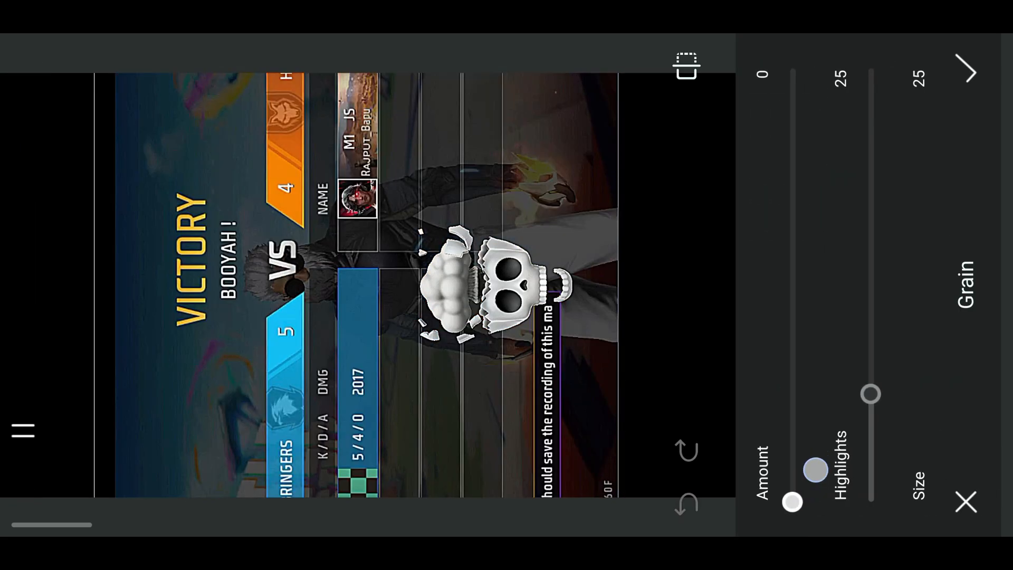
drag(793, 502, 815, 466)
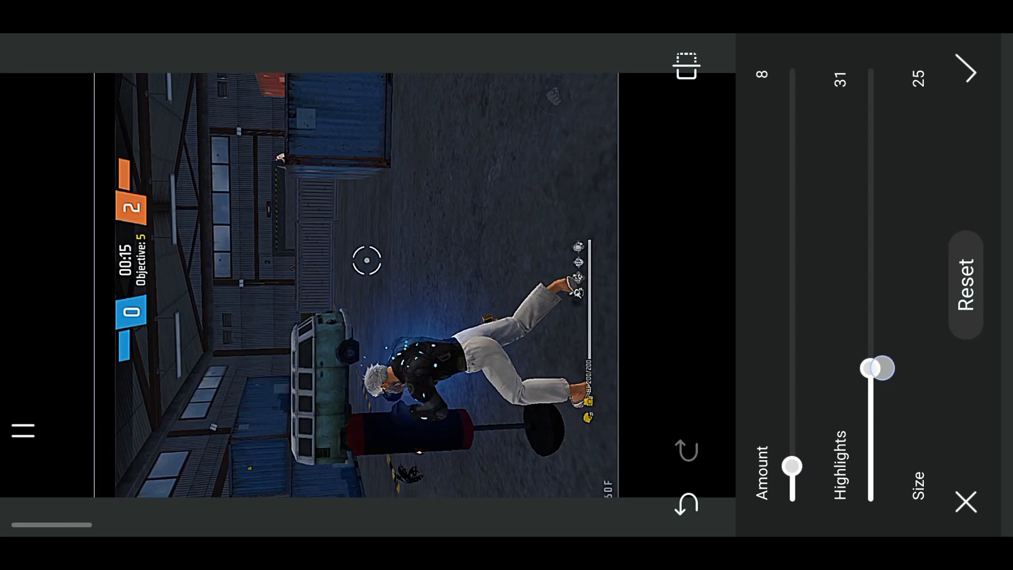
drag(876, 368, 868, 145)
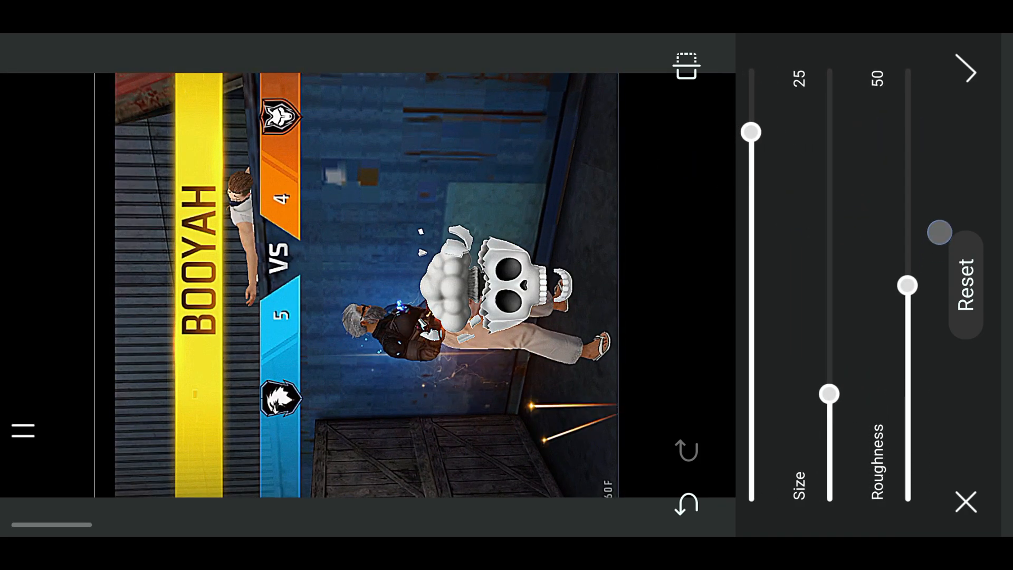
drag(908, 284, 908, 176)
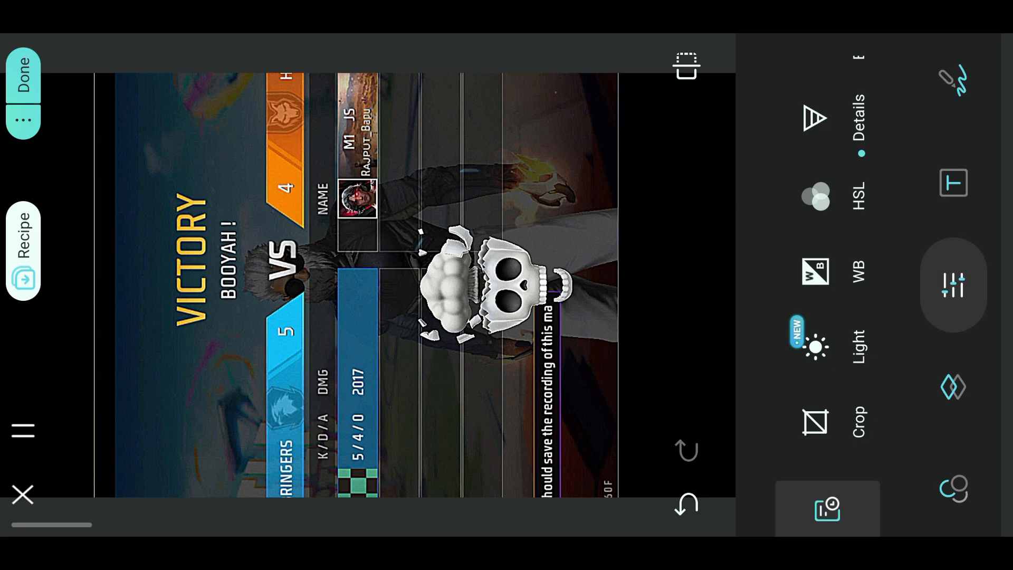
In Light, nudge Brightness up and back to zero and adjust Exposure, then confirm.
scroll(down, 3)
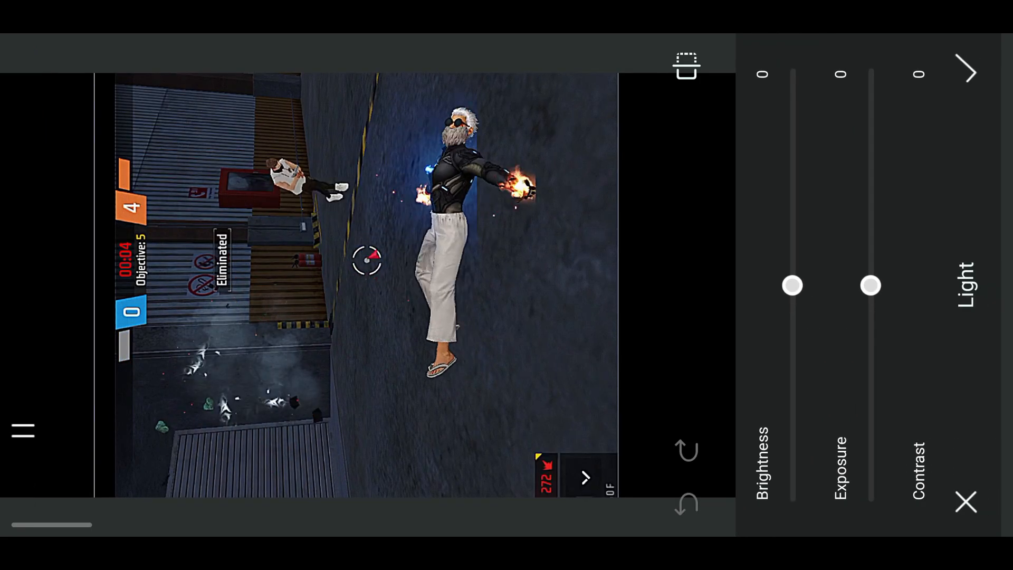
drag(792, 286, 792, 252)
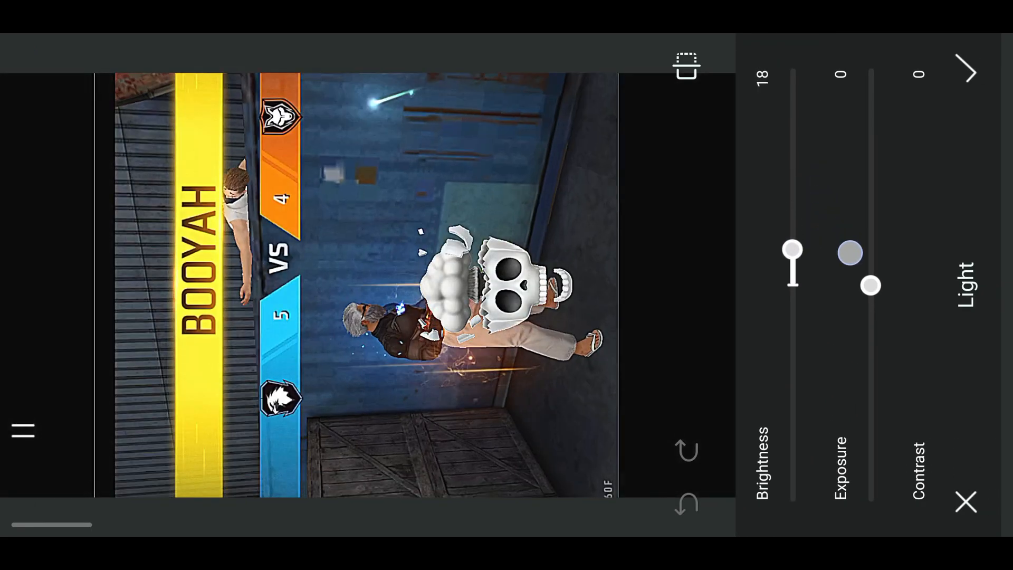
drag(792, 253, 792, 286)
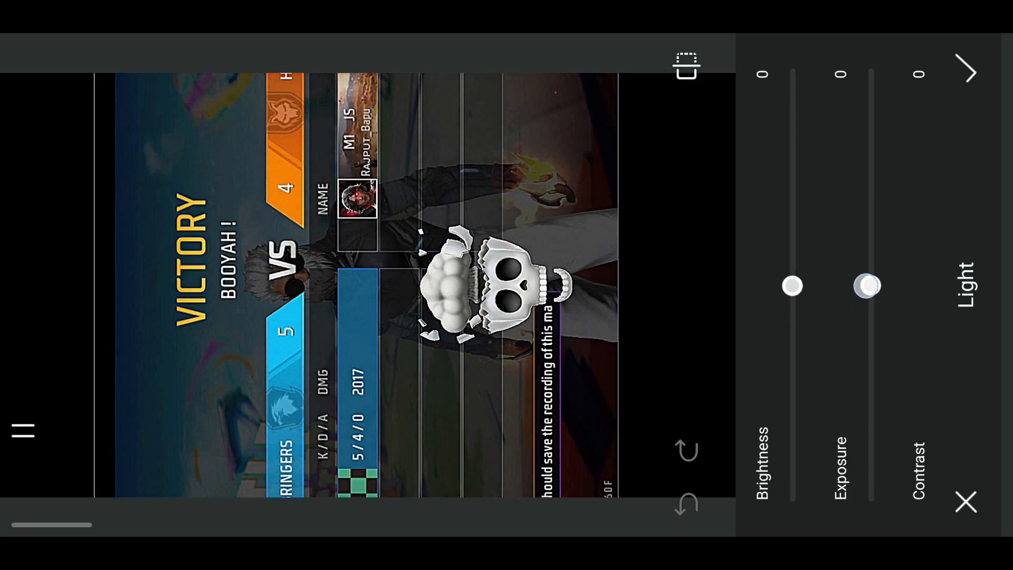
drag(791, 286, 791, 275)
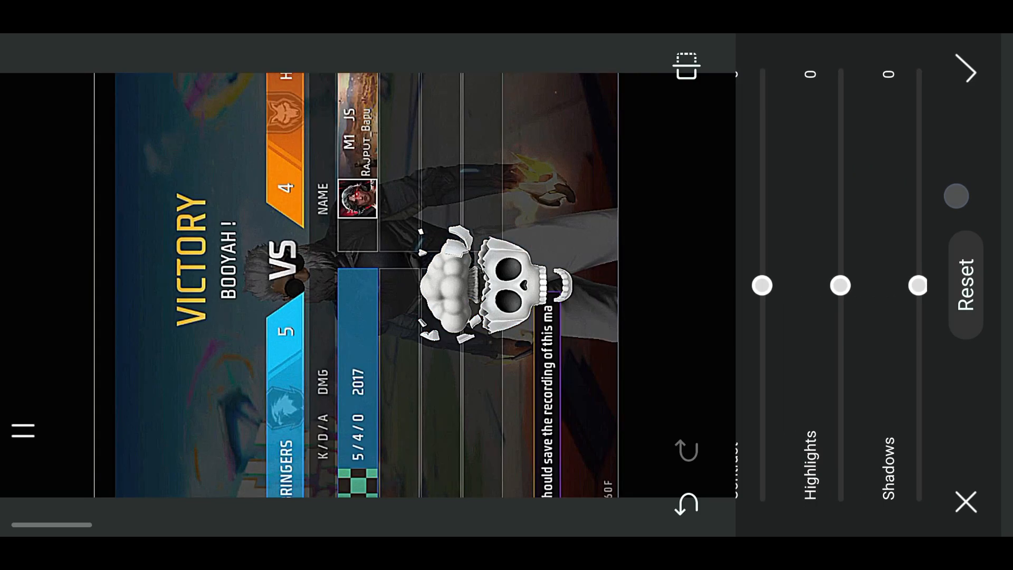
drag(839, 285, 839, 76)
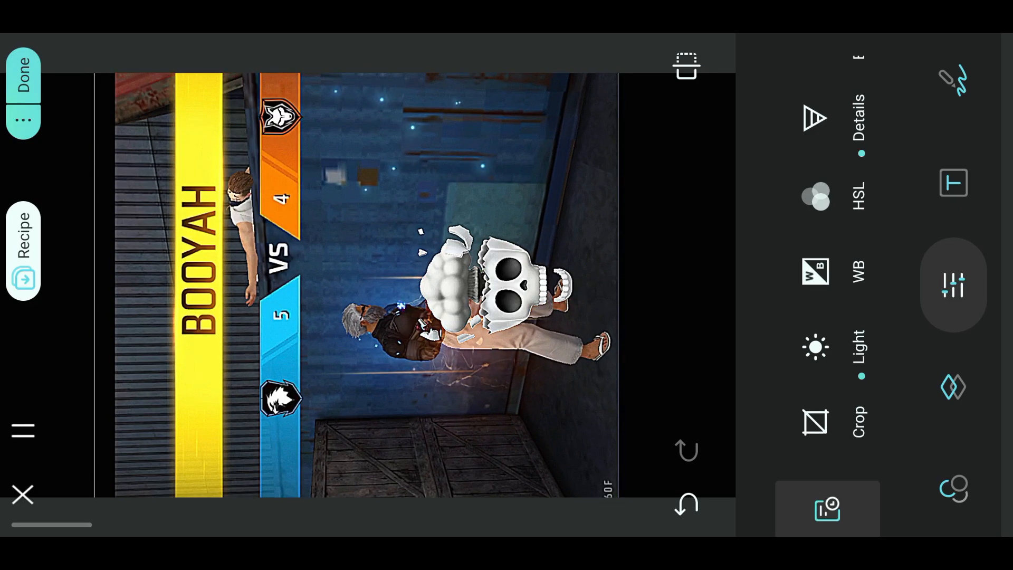
Export the enhanced gameplay video via Done.
click(23, 77)
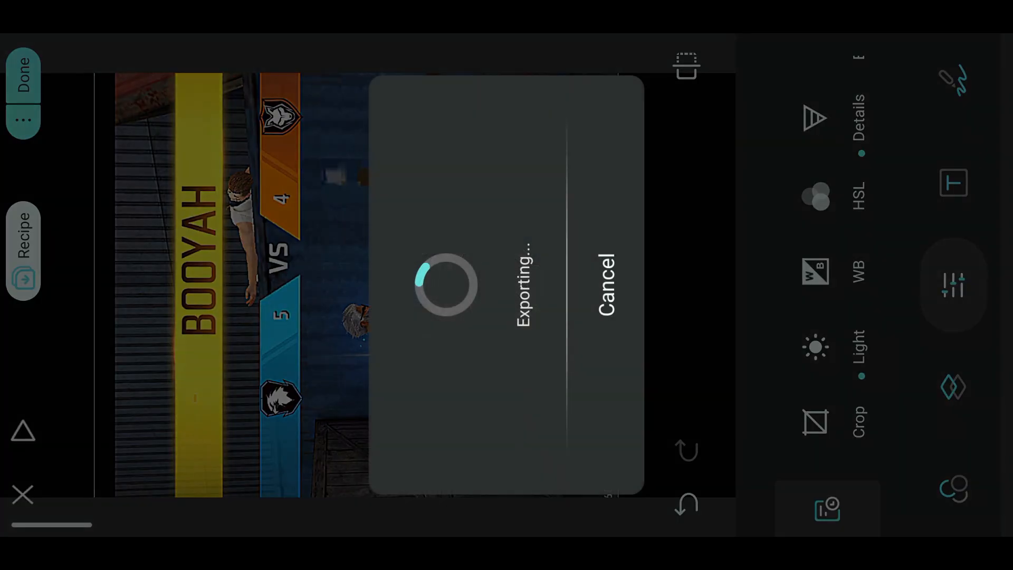